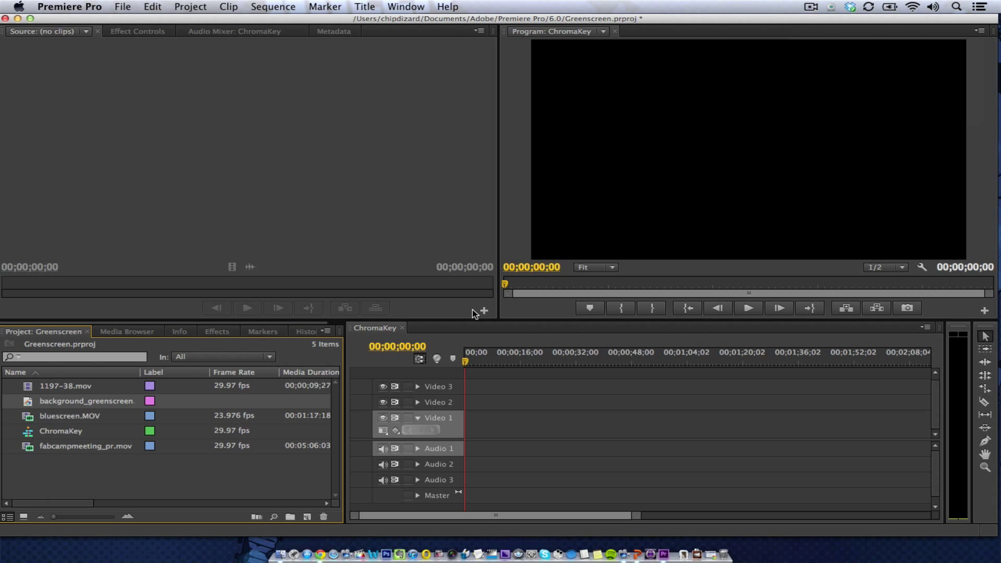
mouse_move(63, 275)
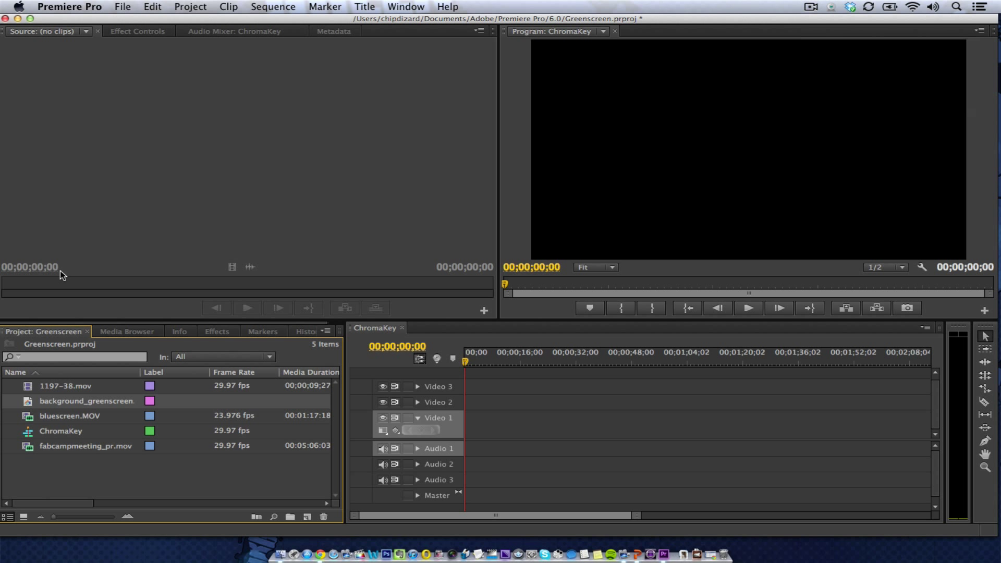
mouse_move(34, 419)
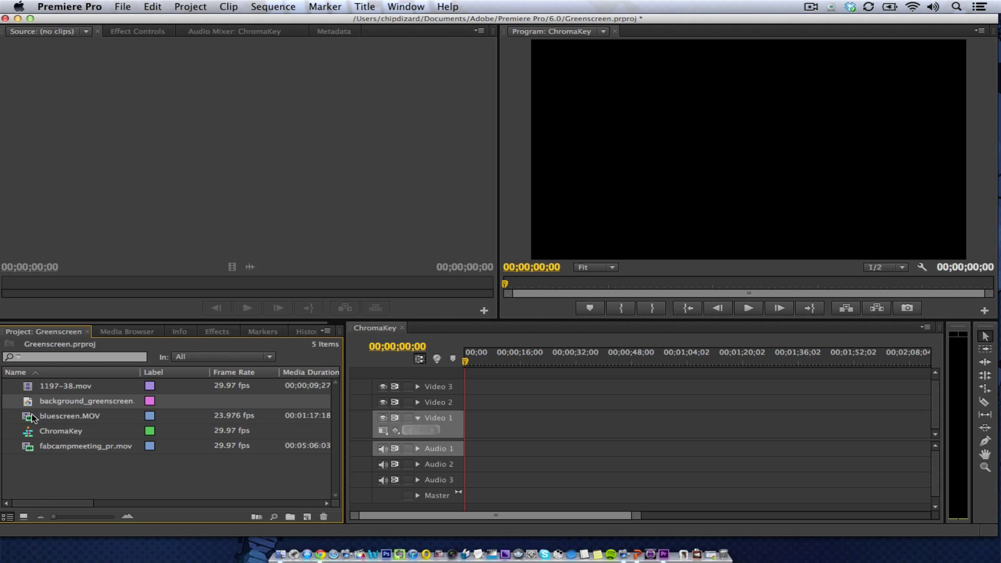
- Place the outdoor sign background image on Video 1 of the sequence
double_click(87, 400)
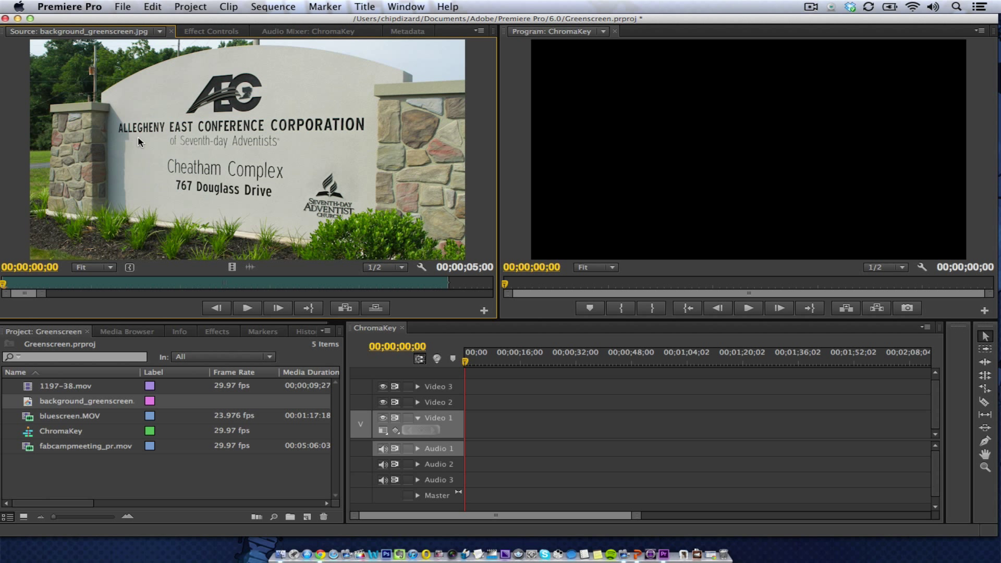
drag(86, 400, 482, 424)
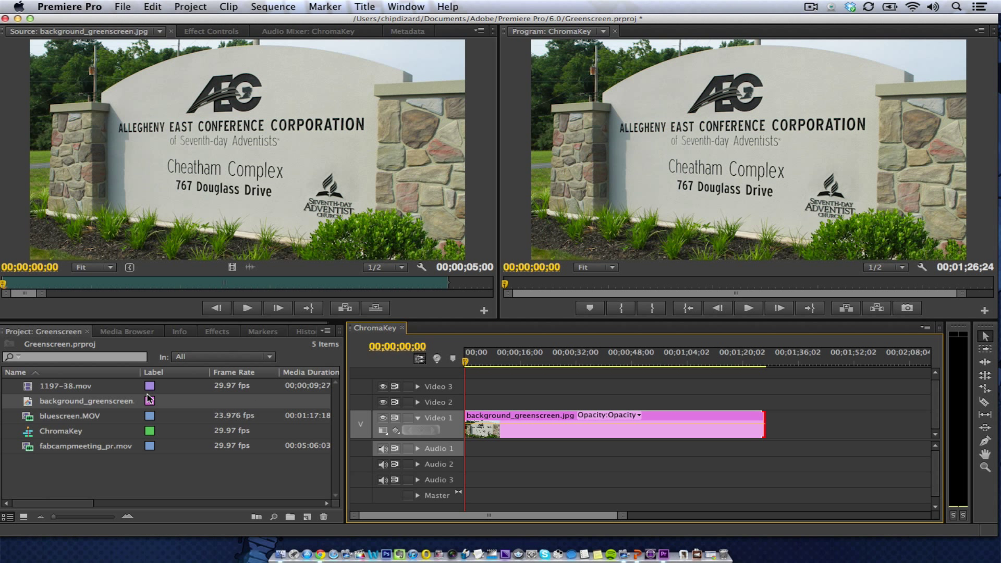
- Mark a portion of fabcampmeeting_pr.mov around 1:17 and place it on Video 2 above the background
double_click(86, 445)
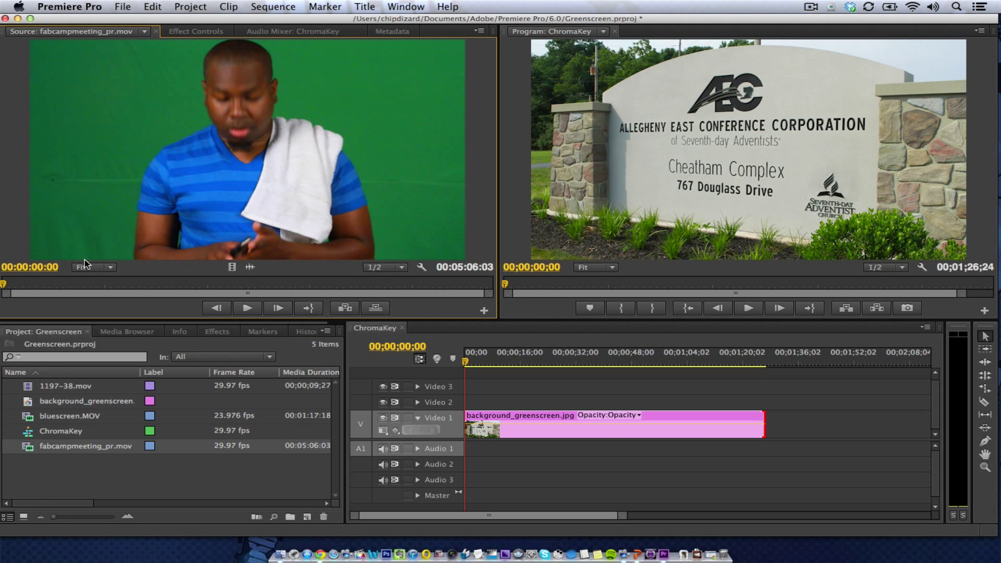
drag(6, 284, 126, 284)
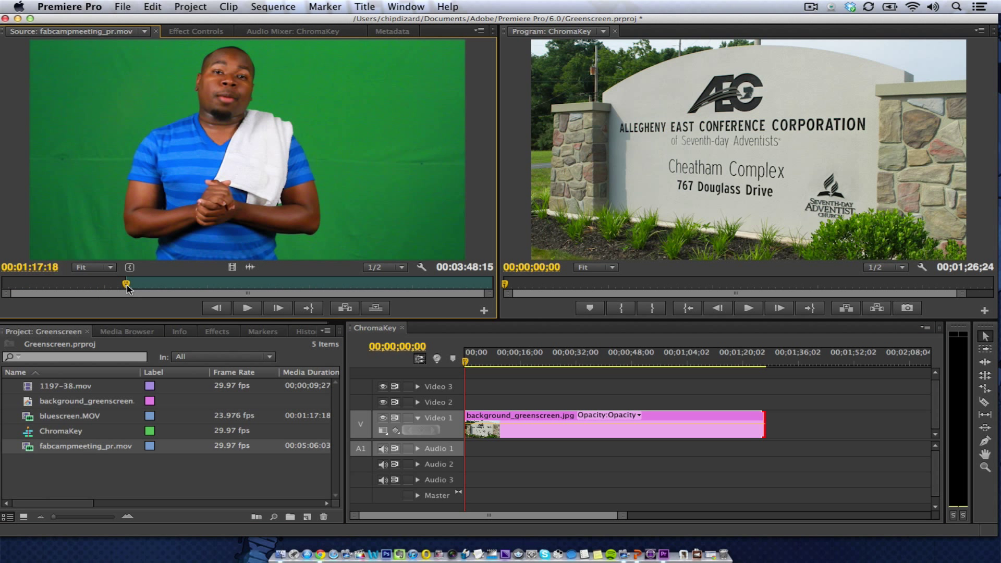
drag(126, 284, 163, 284)
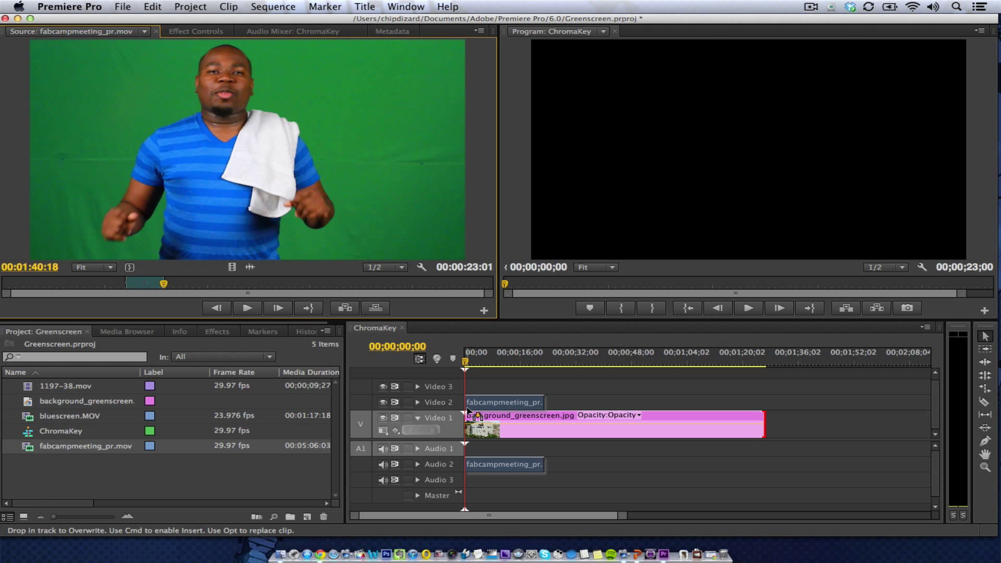
click(480, 353)
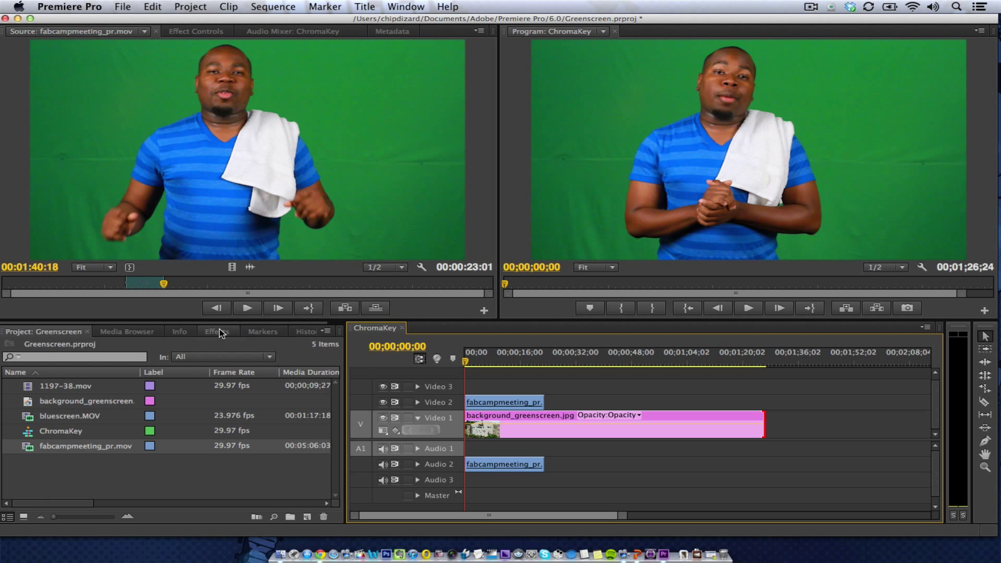
- Find Ultra Key in the Effects library and show Effect Controls for the presenter clip
click(217, 332)
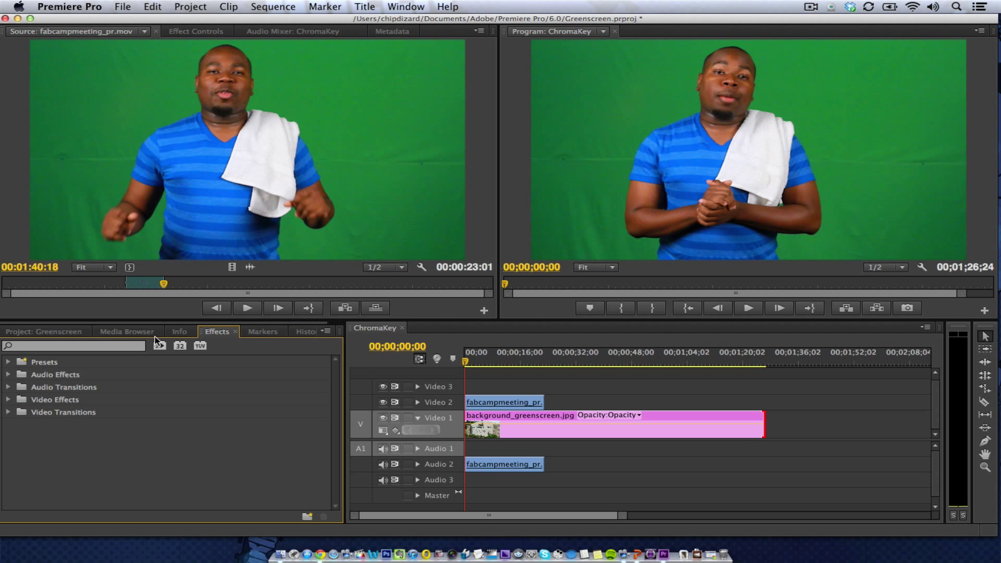
click(7, 399)
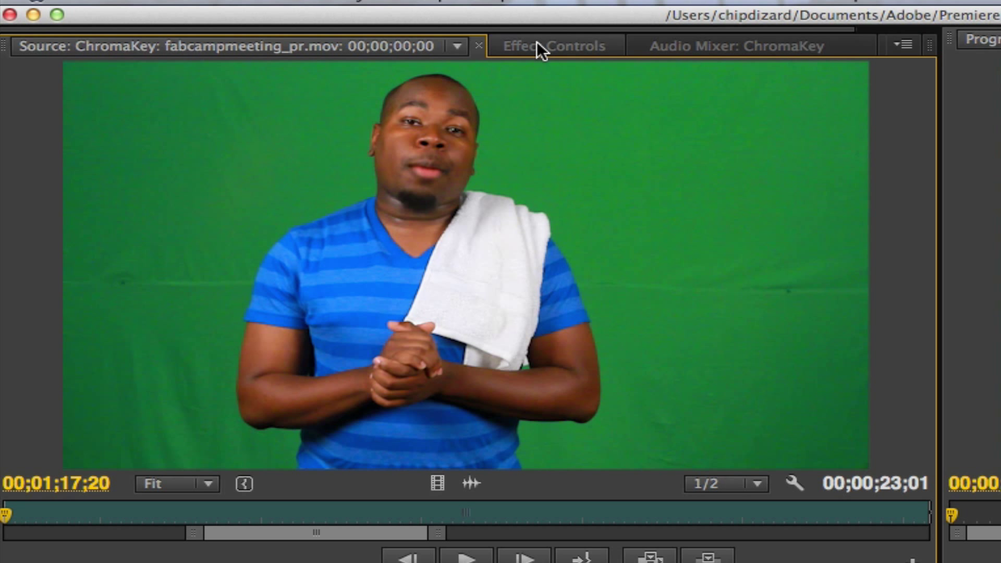
click(552, 44)
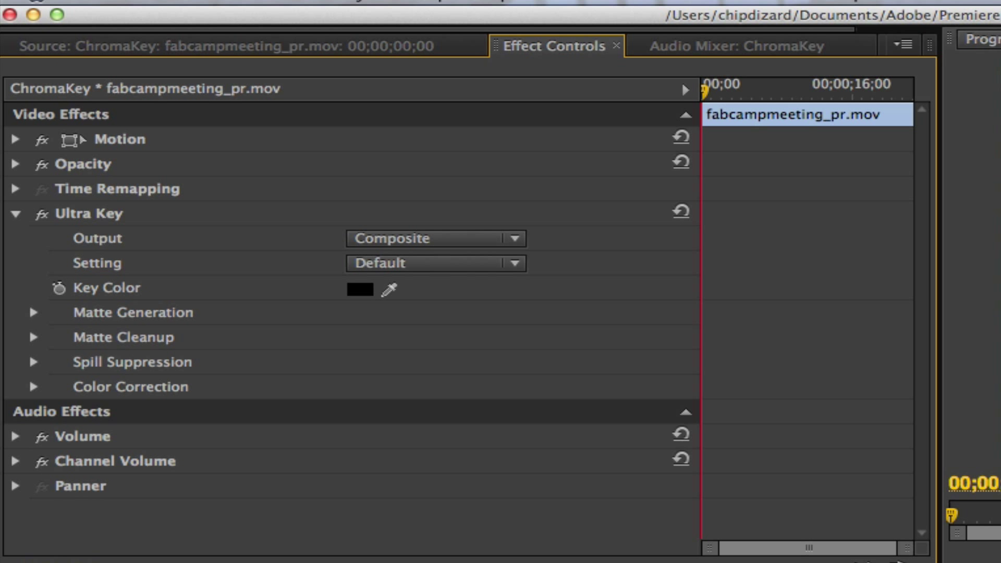
mouse_move(414, 319)
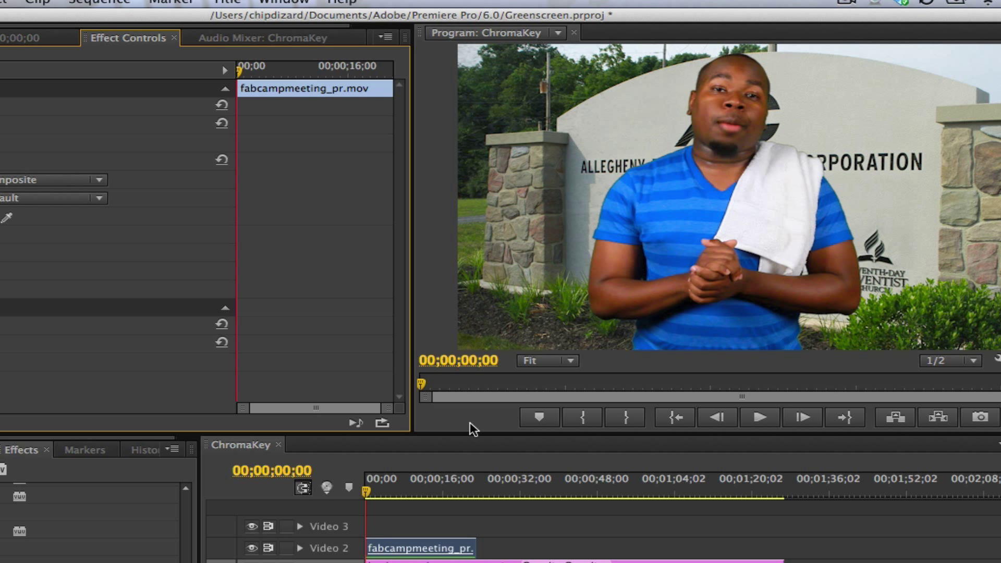
mouse_move(464, 156)
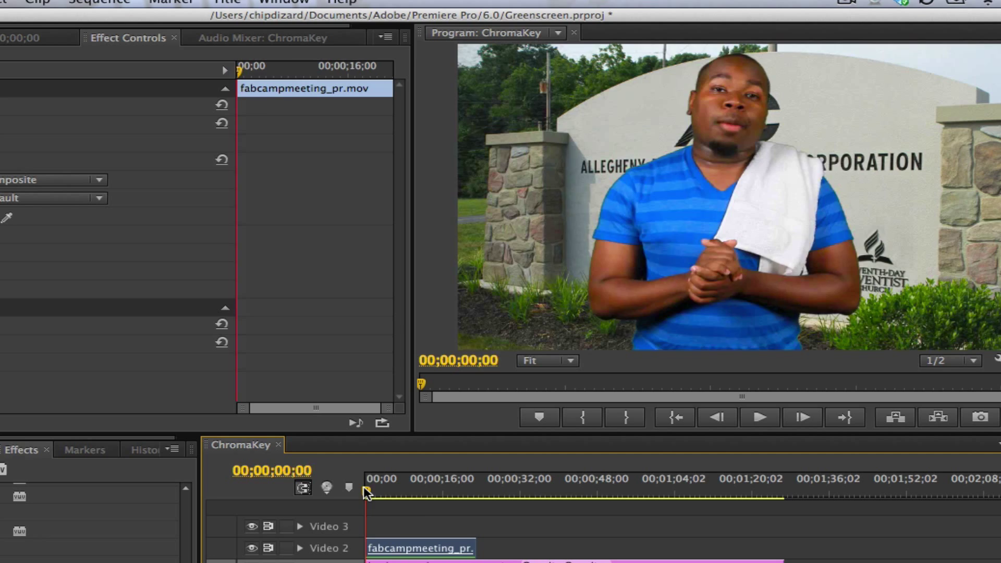
drag(367, 491, 456, 491)
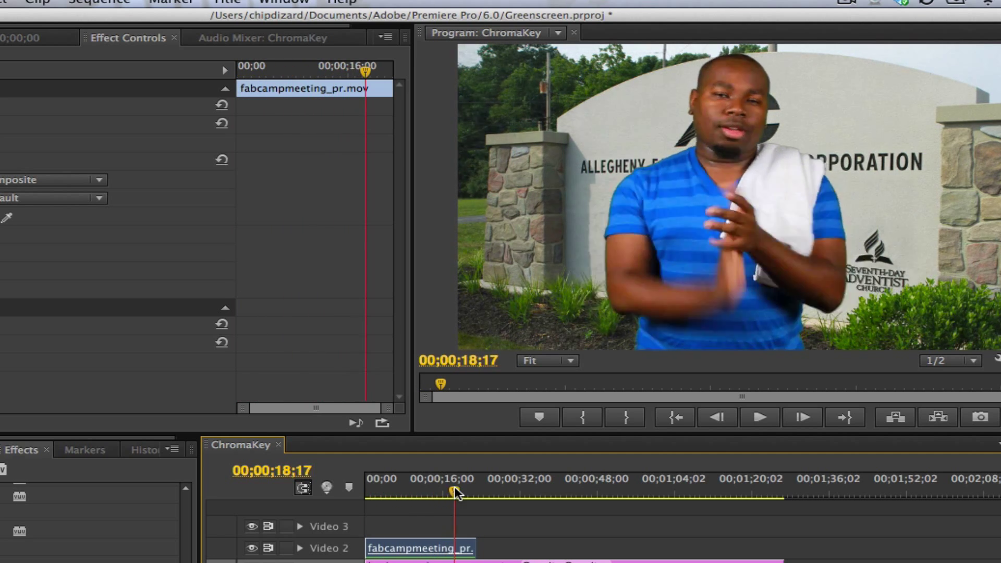
drag(456, 491, 426, 491)
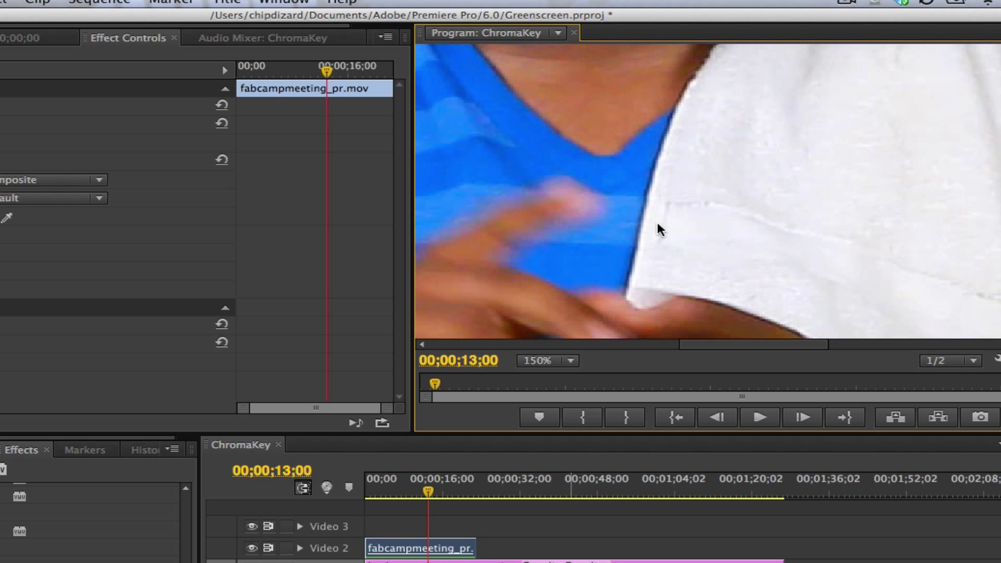
click(759, 417)
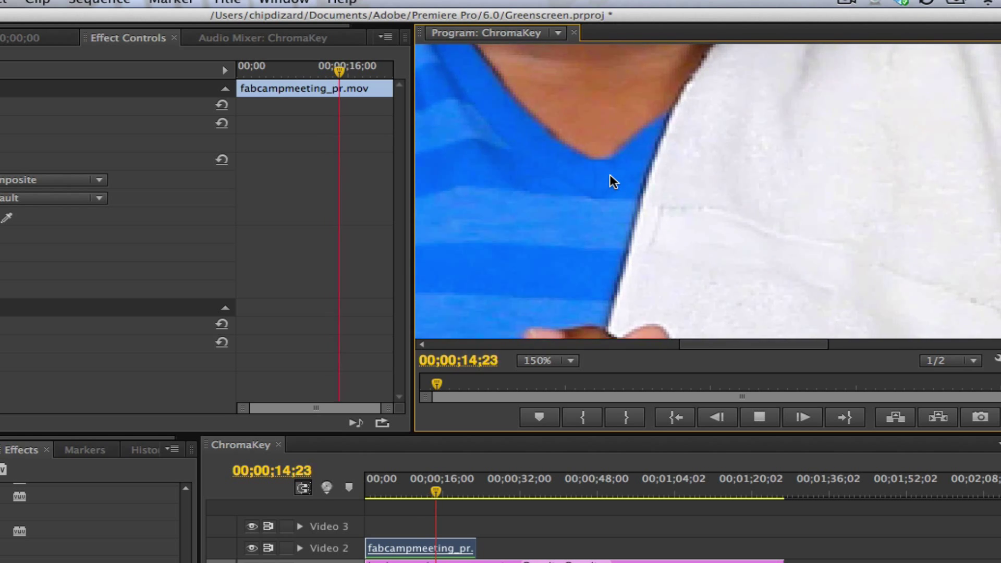
click(759, 417)
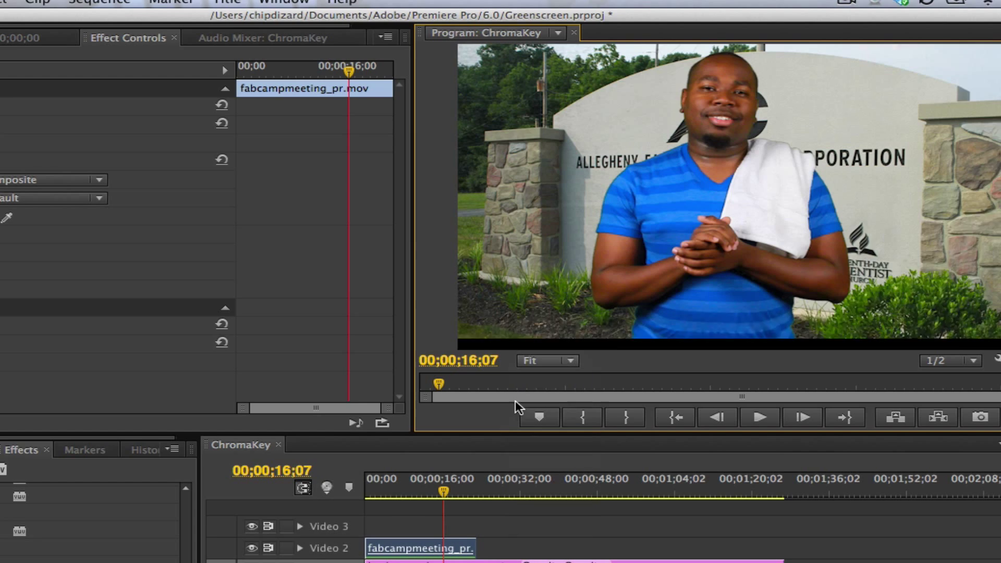
drag(440, 491, 396, 491)
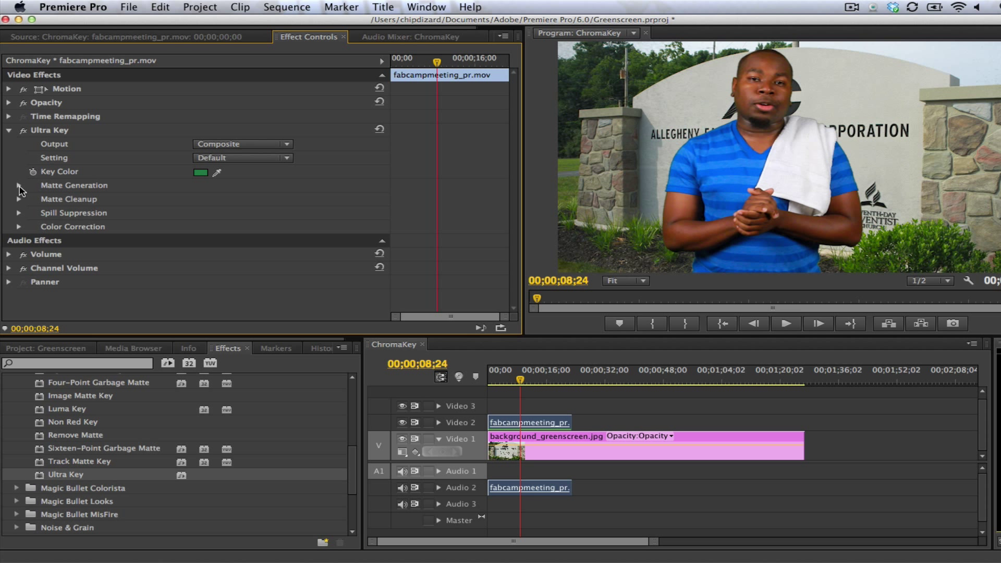
- Switch the Ultra Key output to Alpha Channel matte view and choose a keying strength preset
click(19, 186)
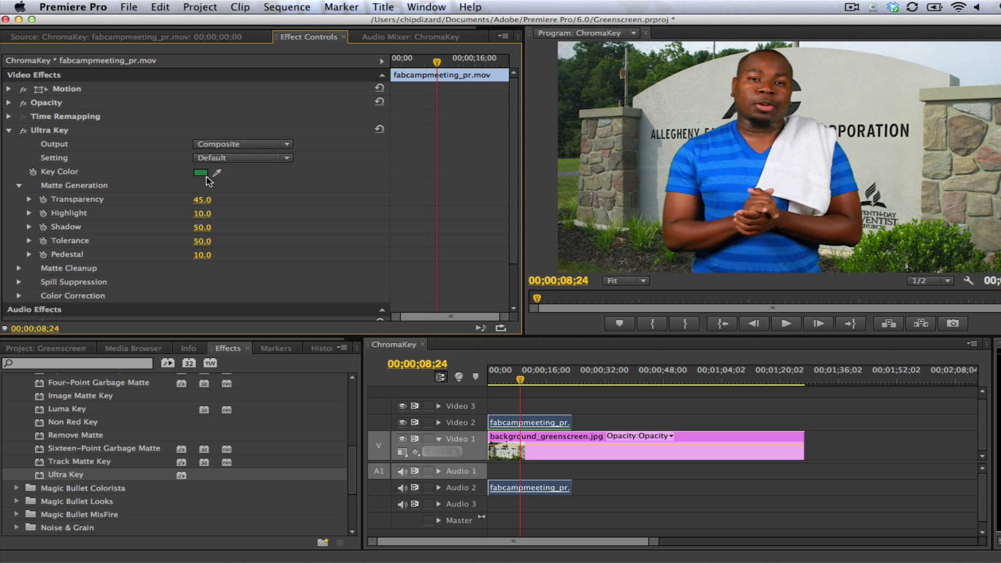
click(240, 144)
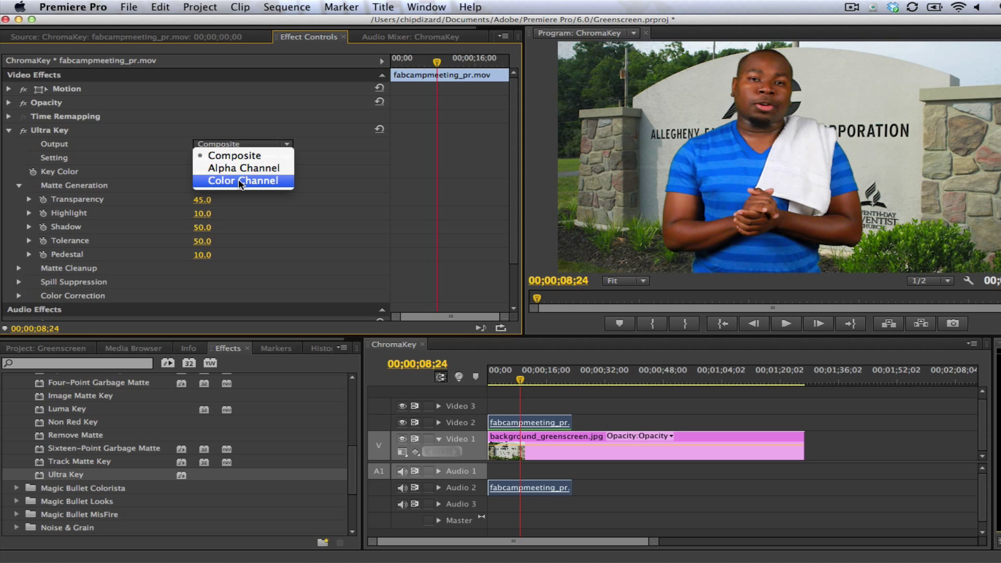
click(243, 167)
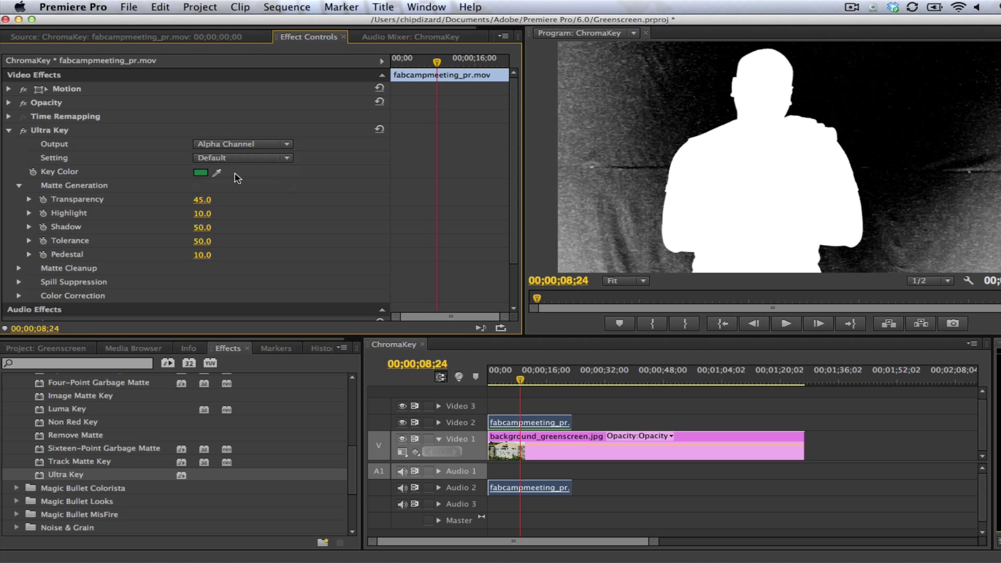
click(243, 157)
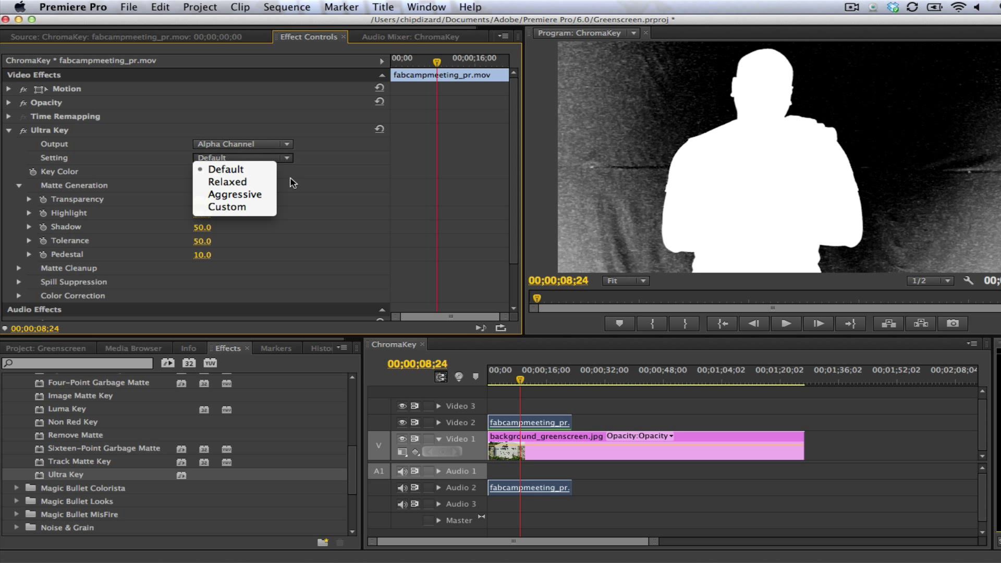
click(235, 194)
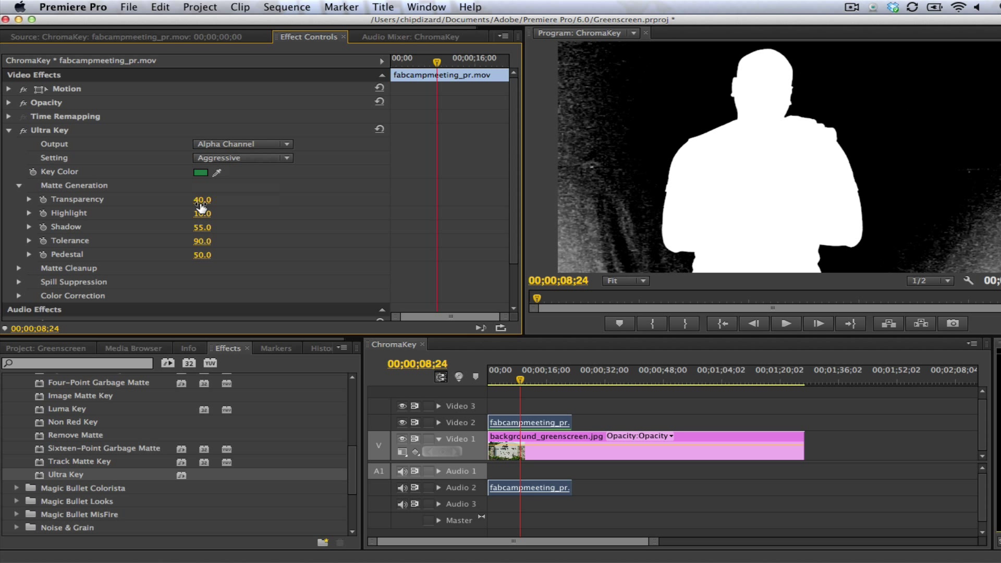
- Raise matte transparency to about 52 and highlight to 27, then reveal the spill suppression settings
drag(201, 199, 210, 199)
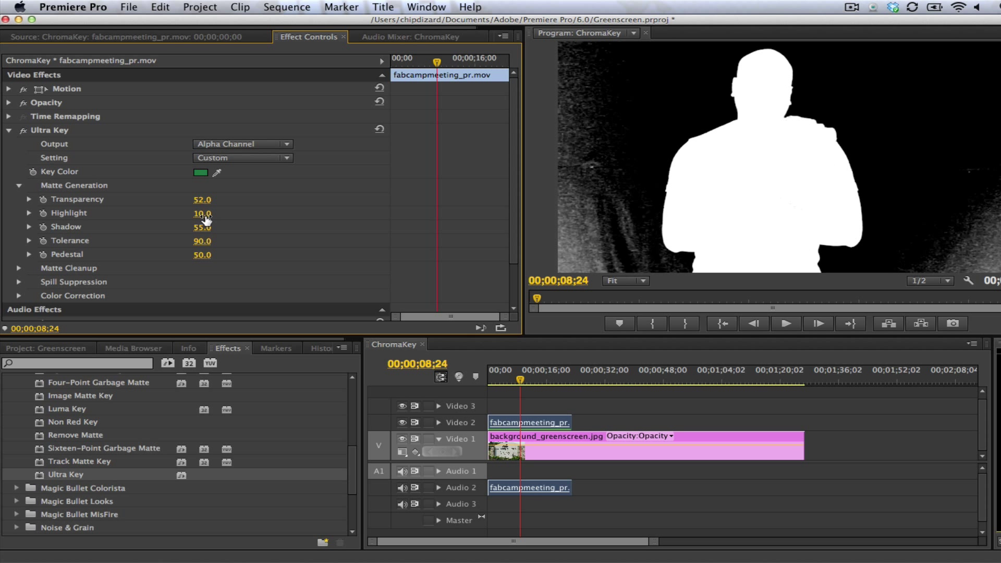
drag(202, 212, 213, 213)
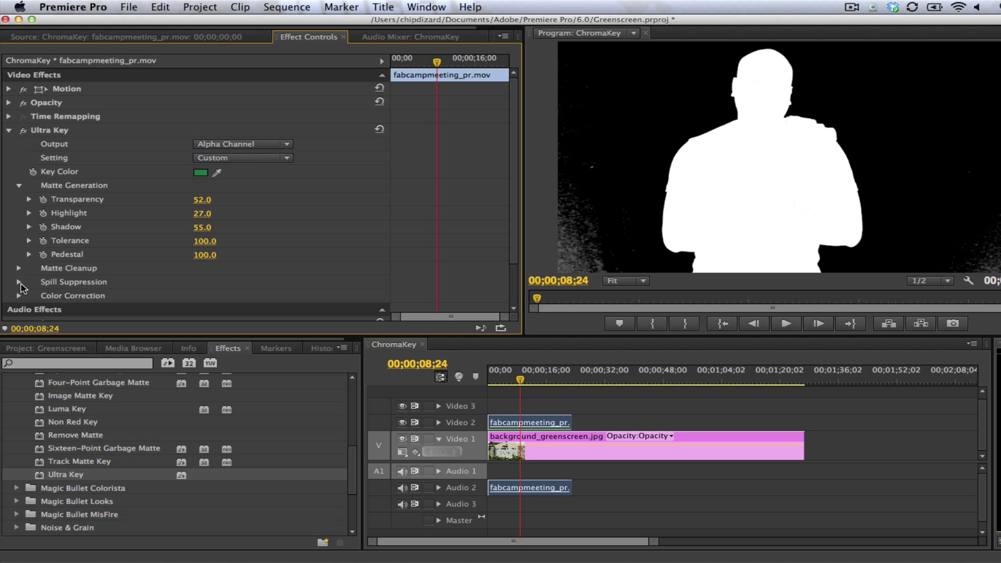
click(19, 282)
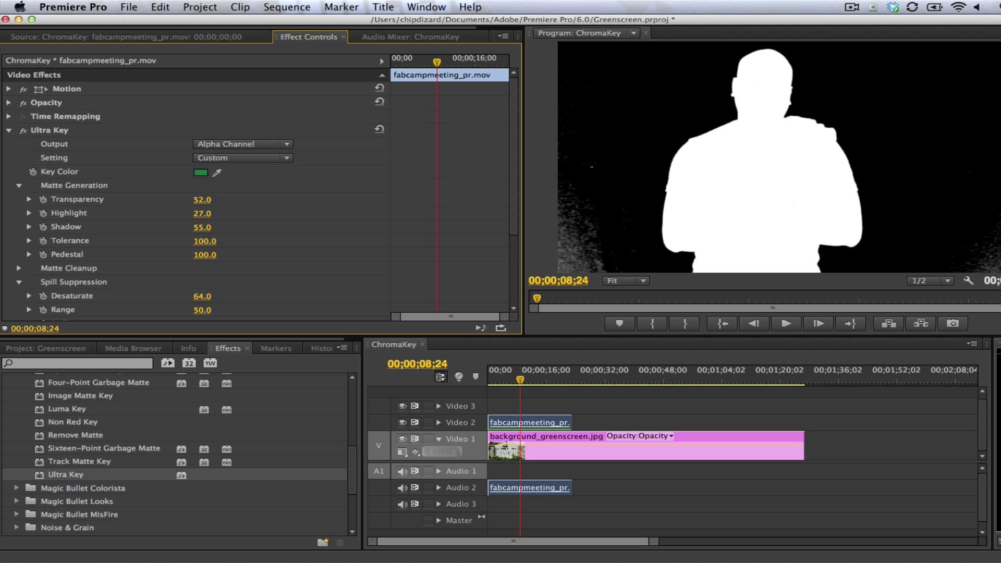
scroll(down, 3)
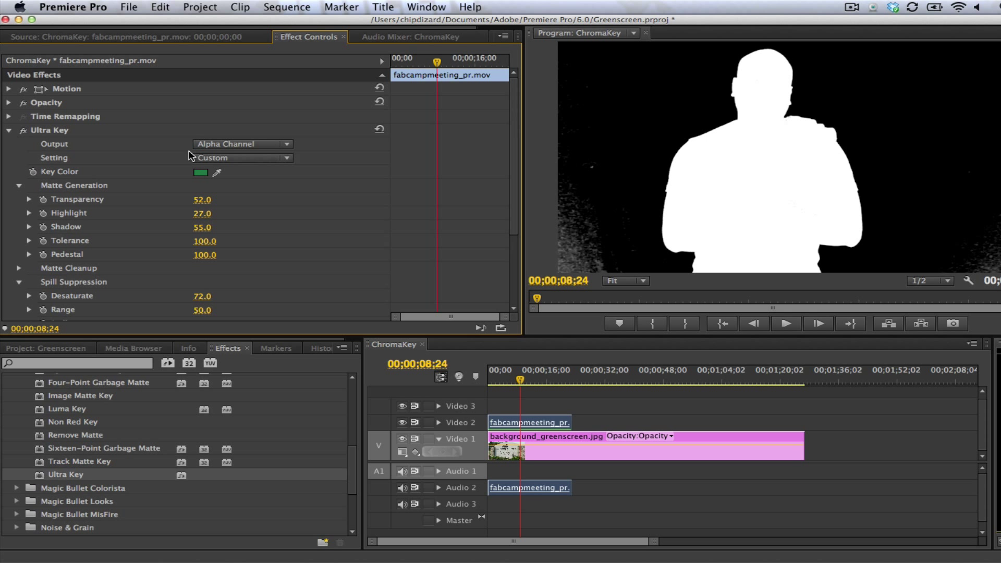
- Set the Ultra Key output back to Composite to show the presenter over the sign
click(243, 144)
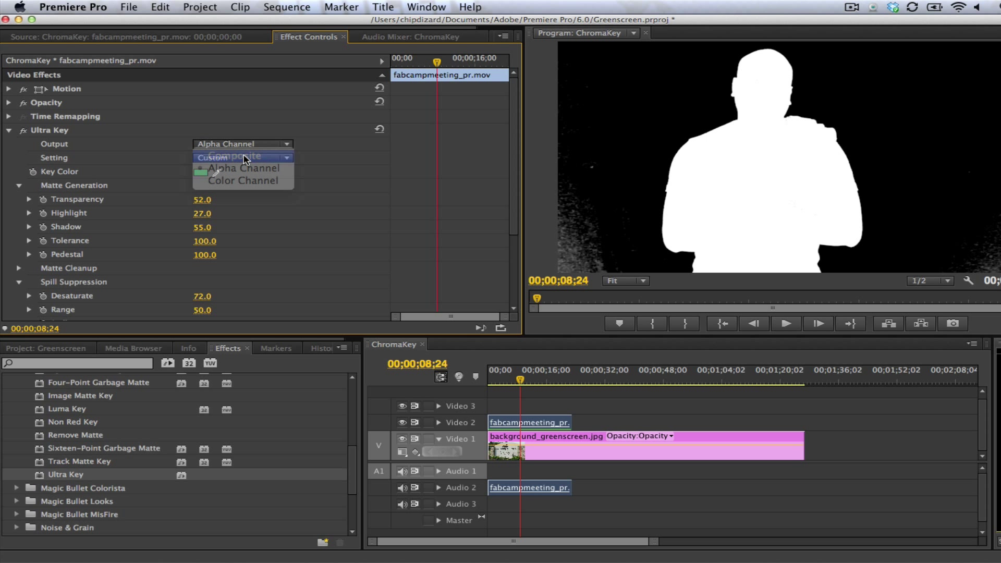
click(226, 157)
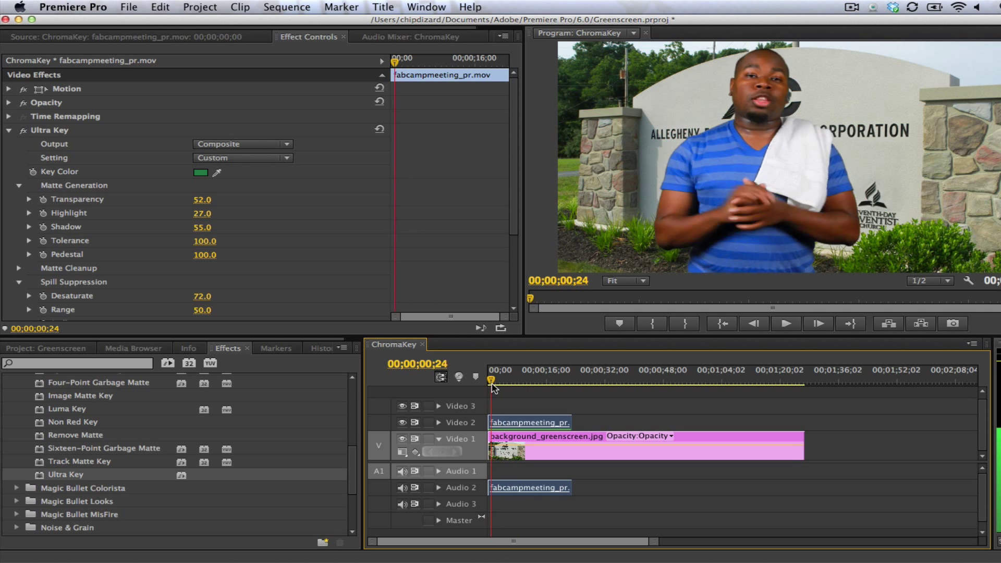
- Play the composite from the sequence start and stop around 00;00;13;29
click(786, 323)
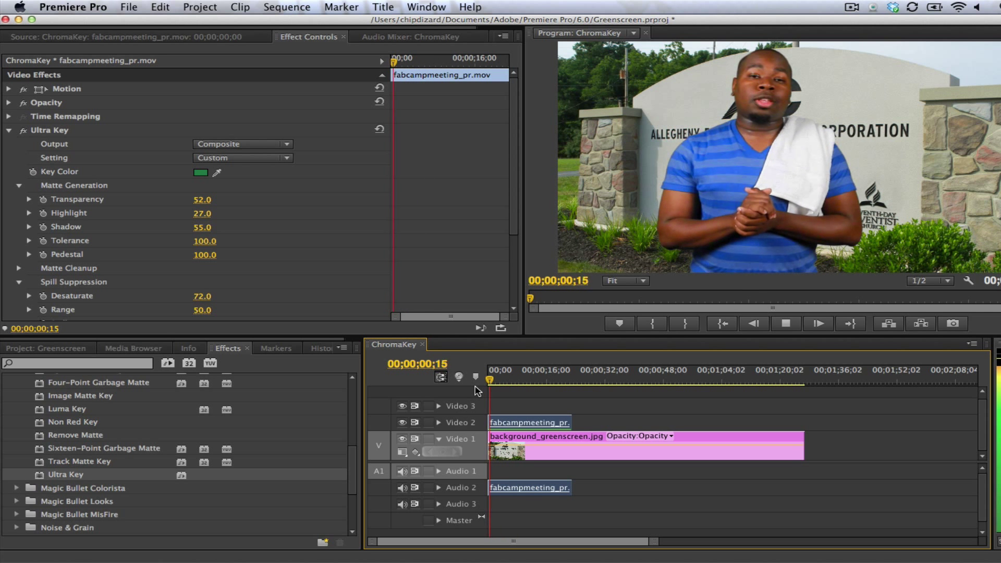
click(523, 379)
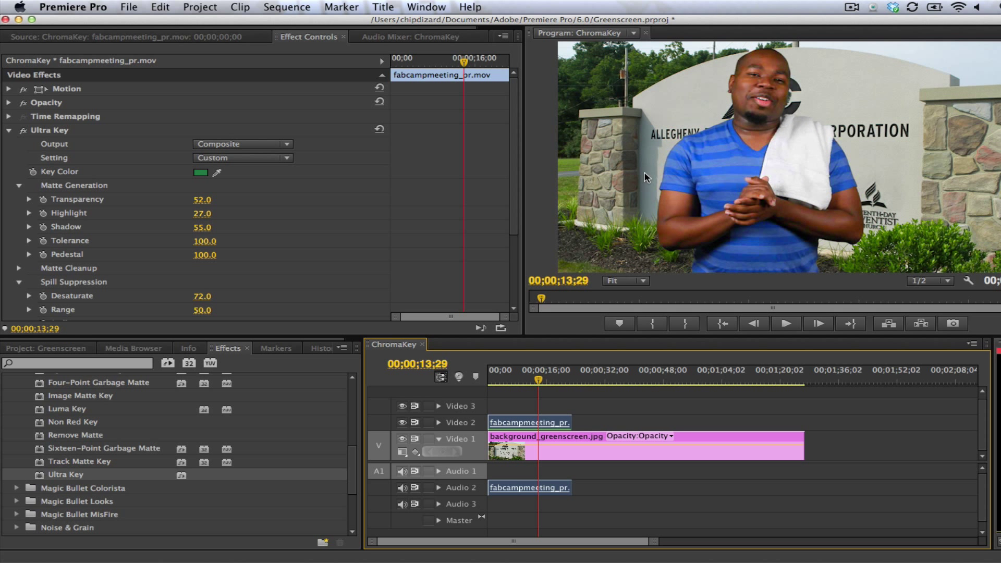
scroll(down, 3)
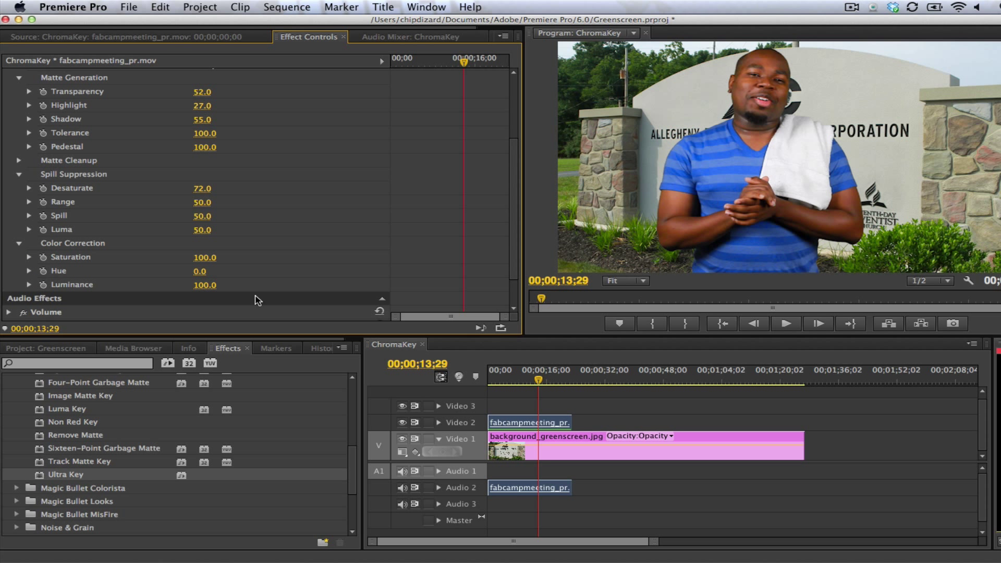
click(28, 258)
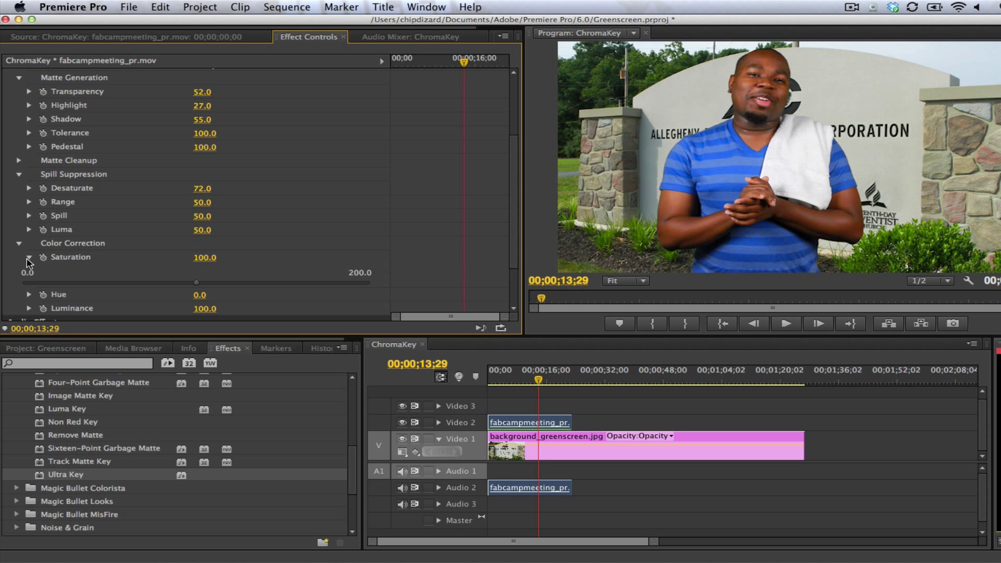
drag(196, 283, 211, 283)
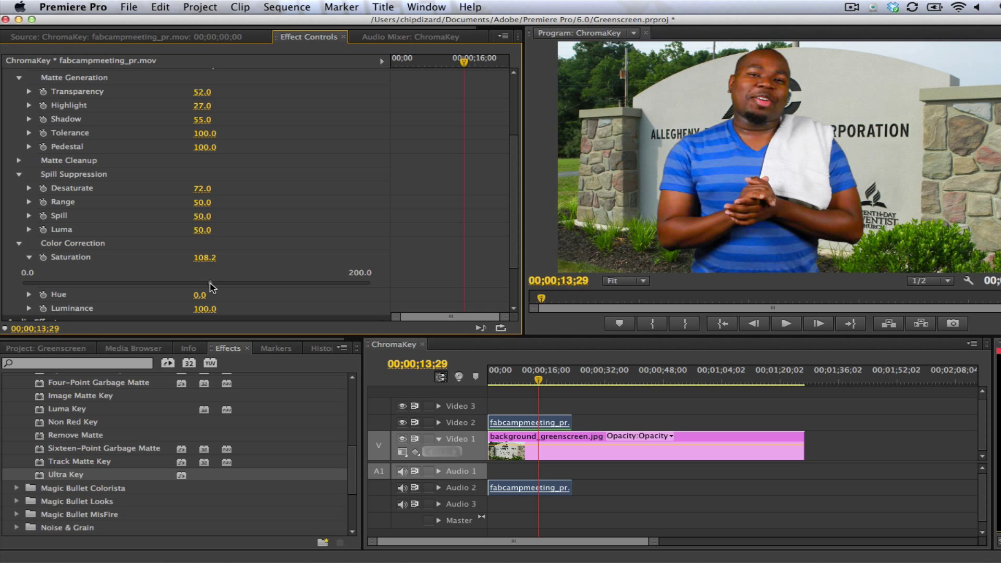
drag(200, 281, 221, 282)
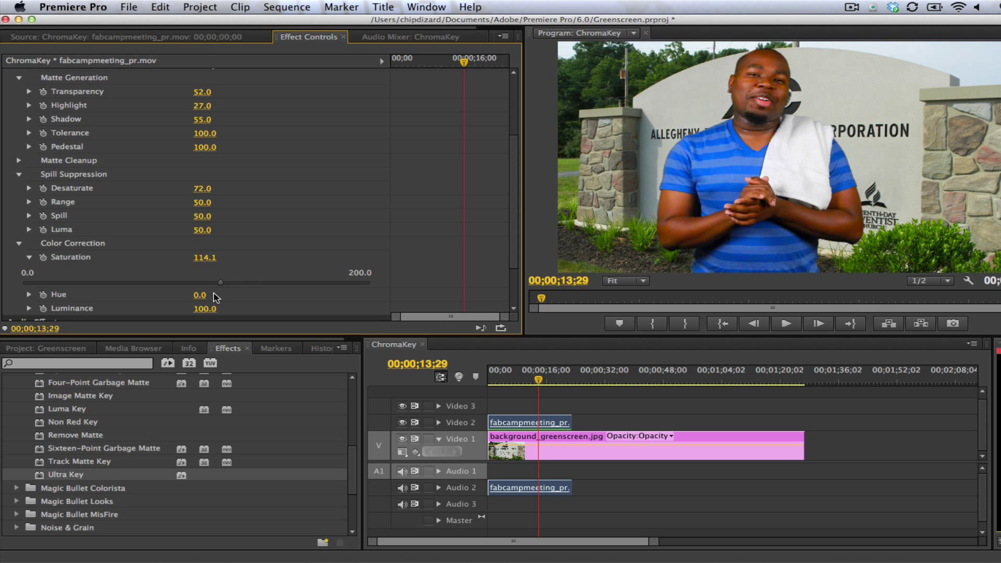
drag(220, 283, 178, 282)
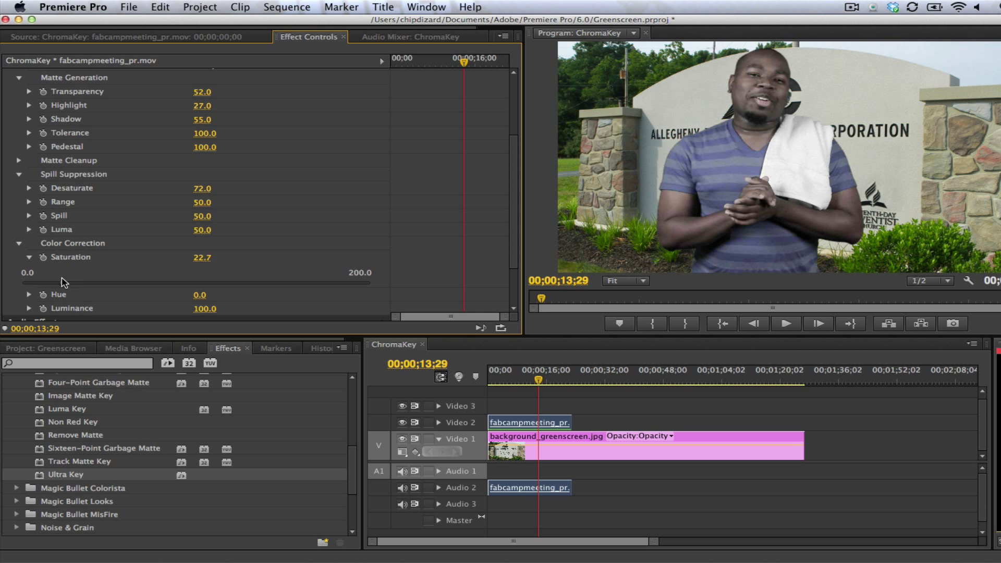
drag(64, 282, 159, 282)
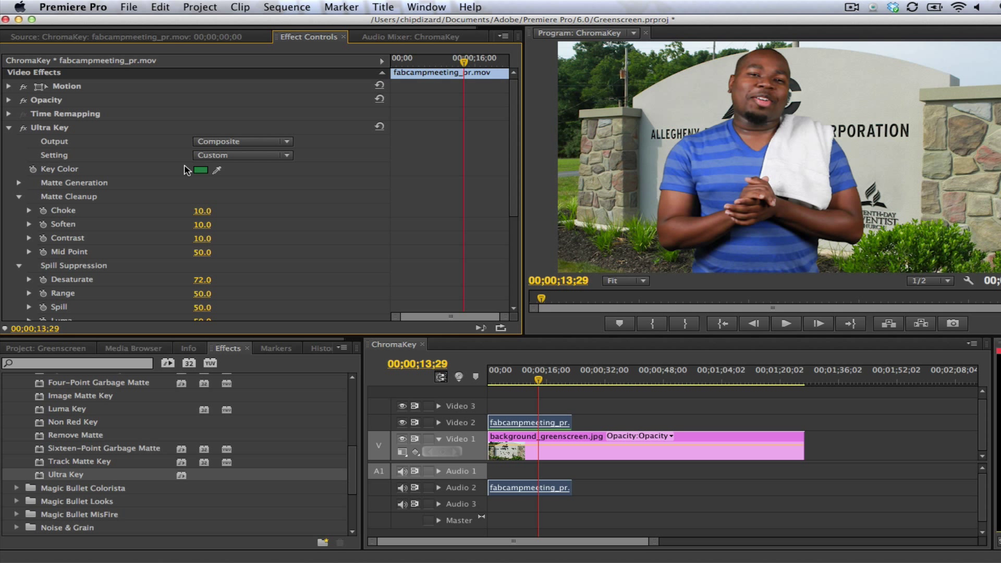
- Compare the Default and Aggressive Ultra Key presets and leave the key on Default
click(241, 155)
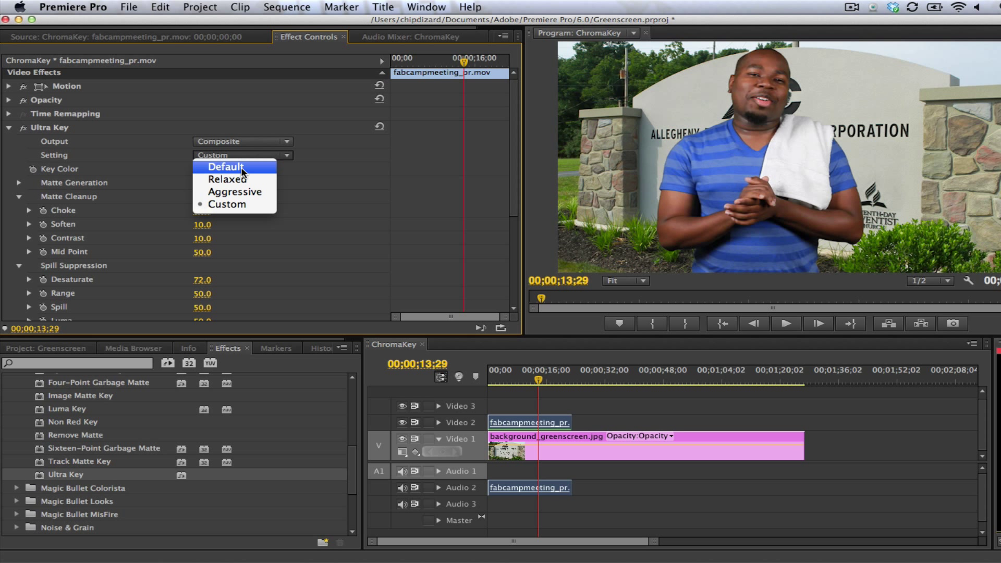
click(225, 167)
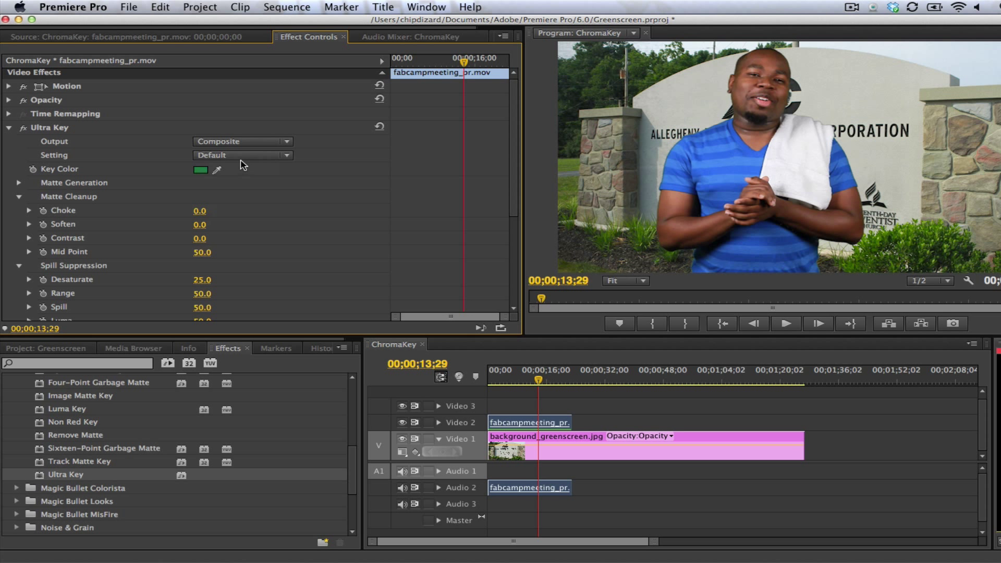
click(243, 155)
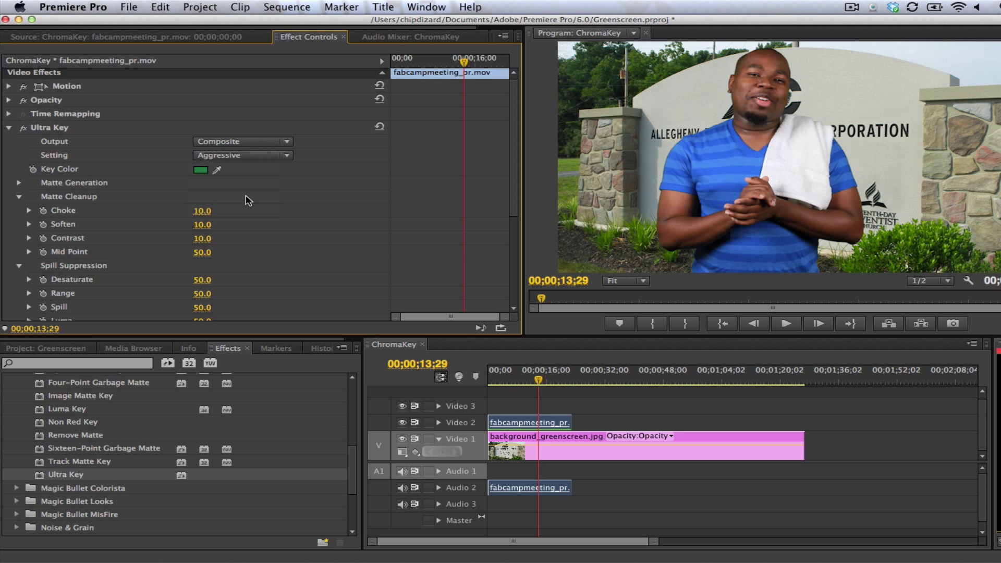
click(242, 156)
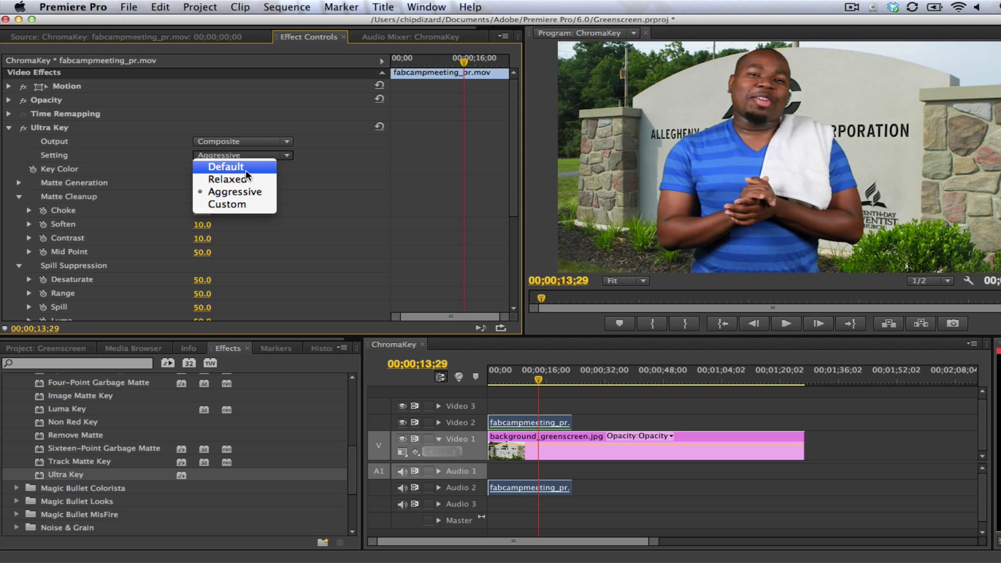
click(226, 167)
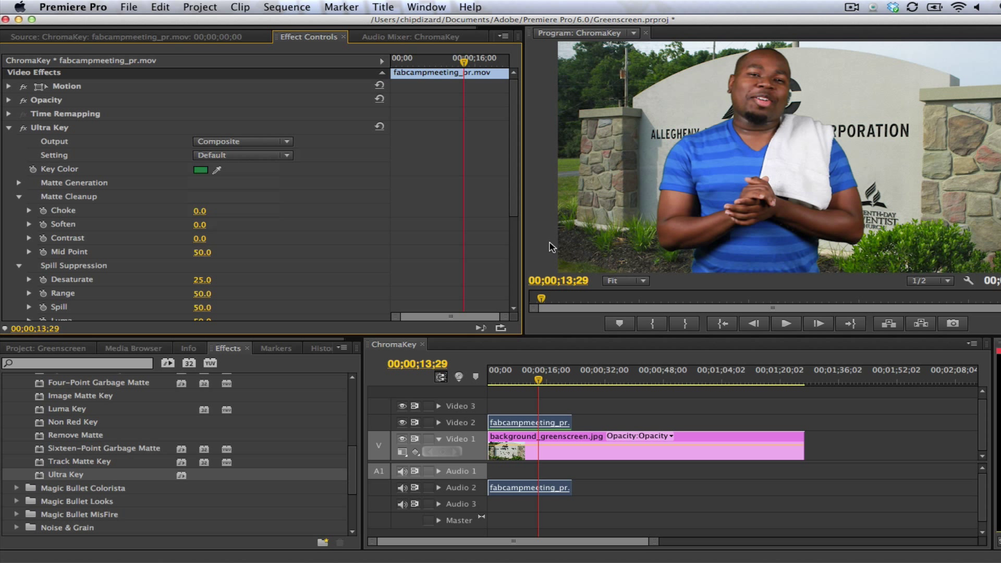
mouse_move(135, 146)
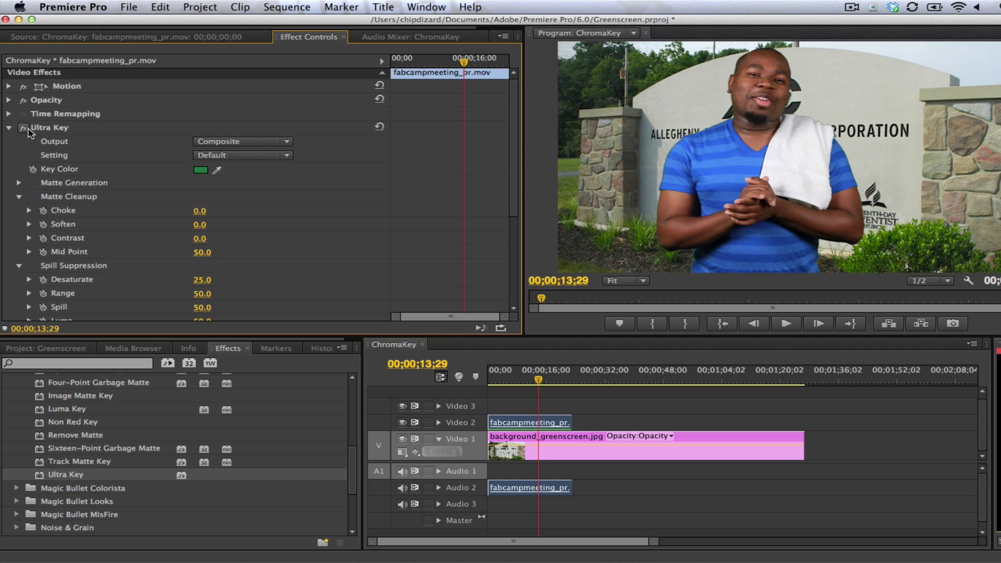
mouse_move(20, 128)
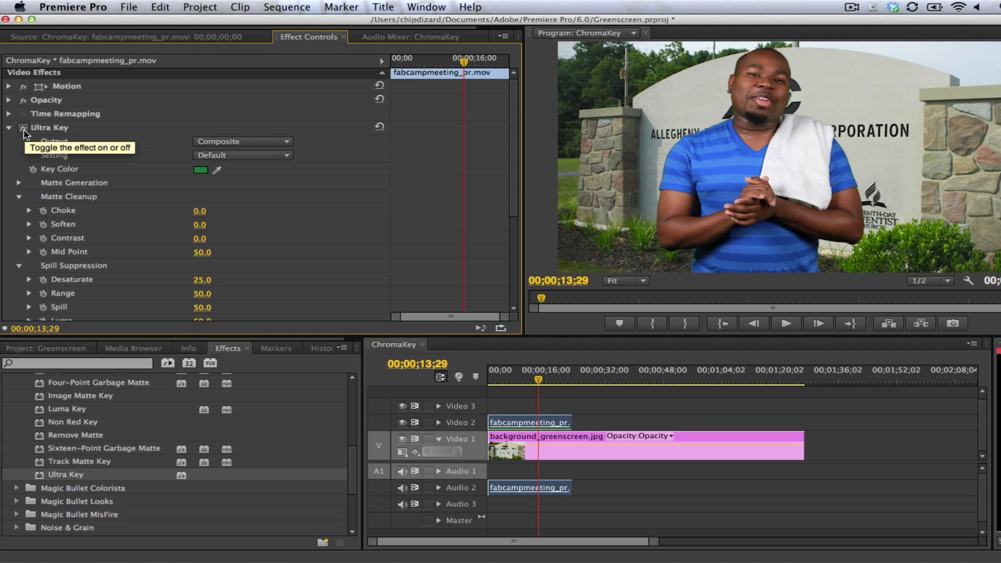